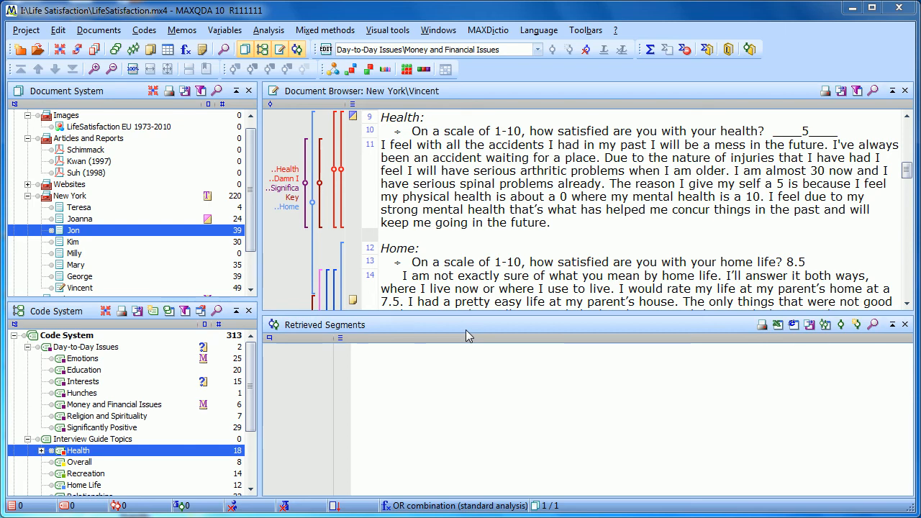
mouse_move(403, 38)
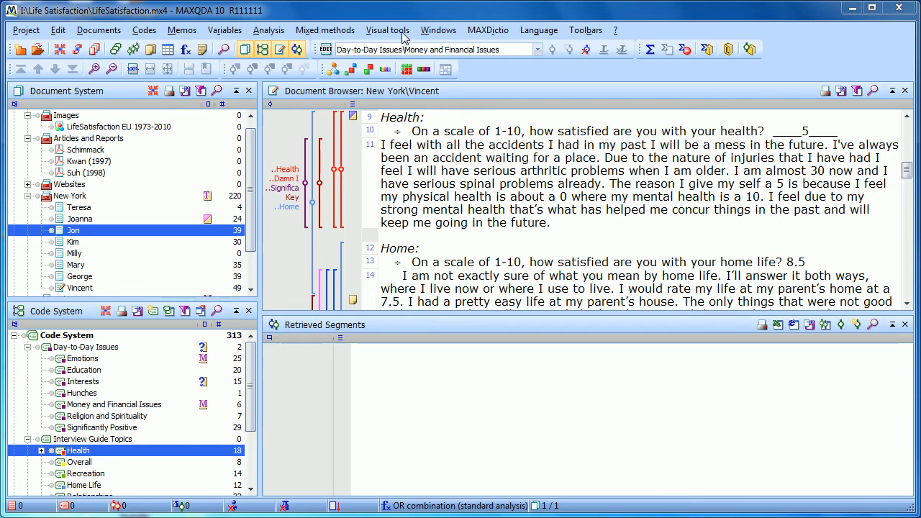
Step: Launch MAXMaps from Visual tools and load the Code Hierarchy map
click(387, 30)
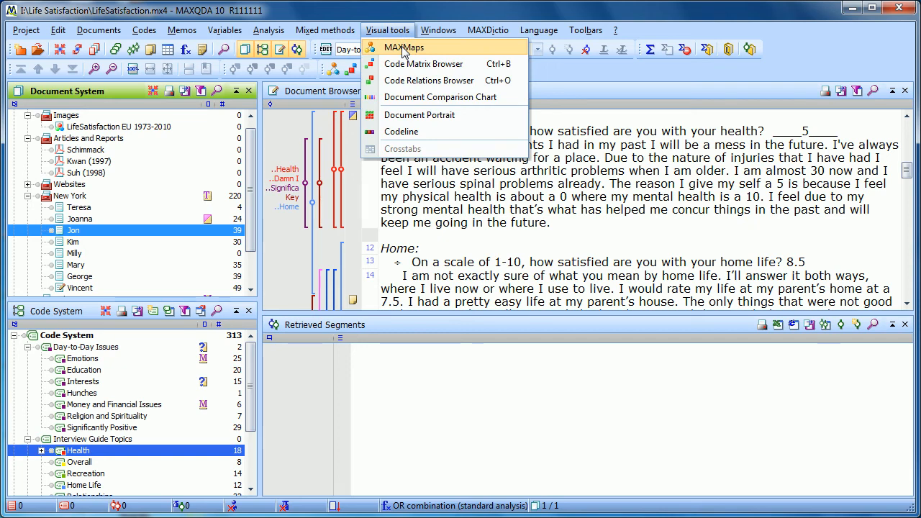
click(403, 47)
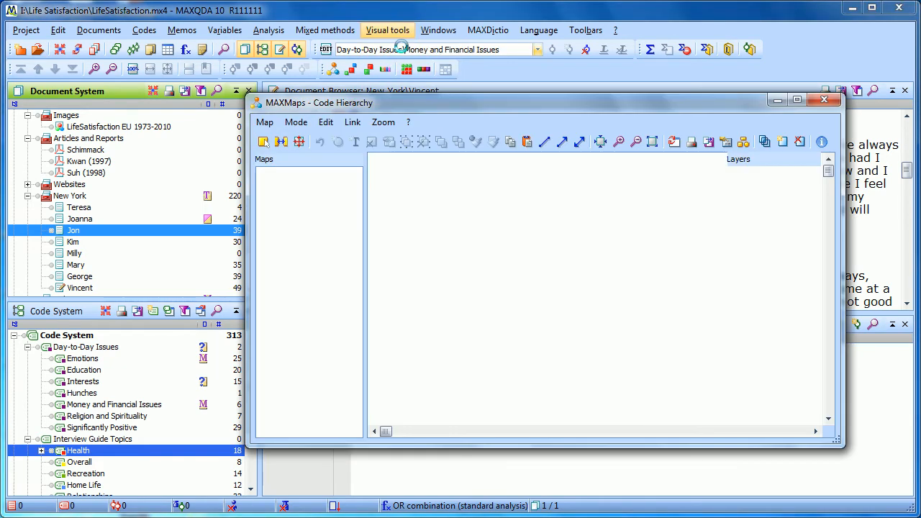
click(300, 174)
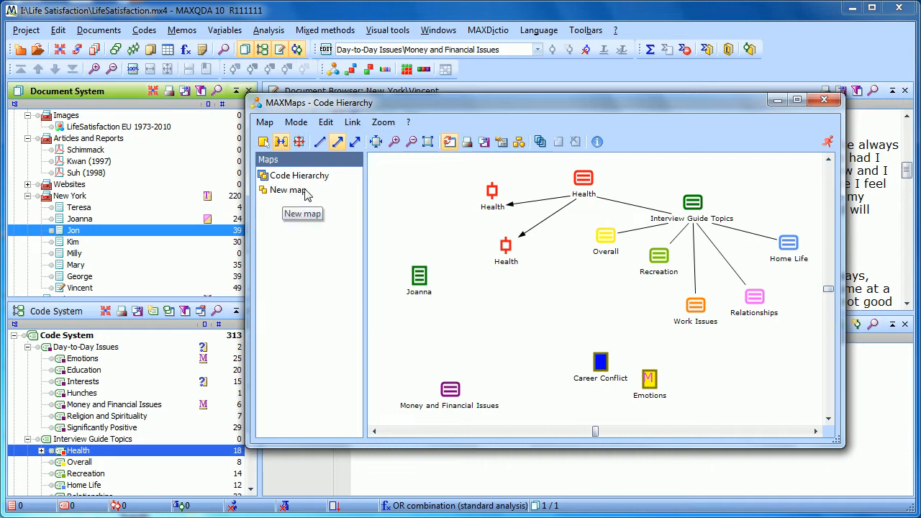
Step: Create a new empty One-Case Model map via Map > New model
click(264, 121)
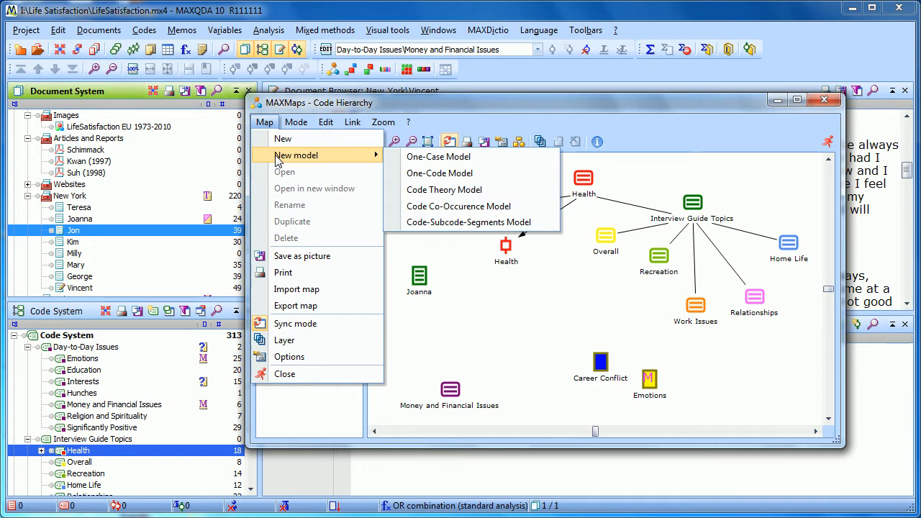
mouse_move(438, 156)
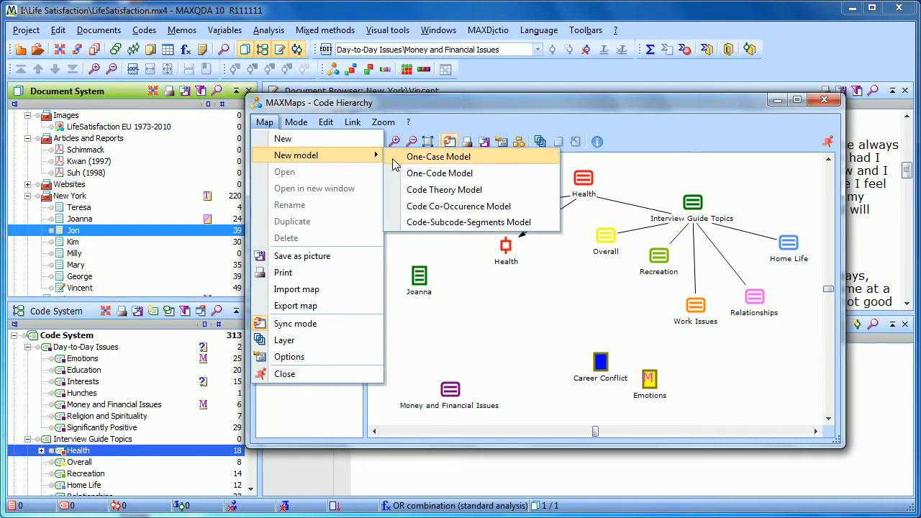
click(438, 156)
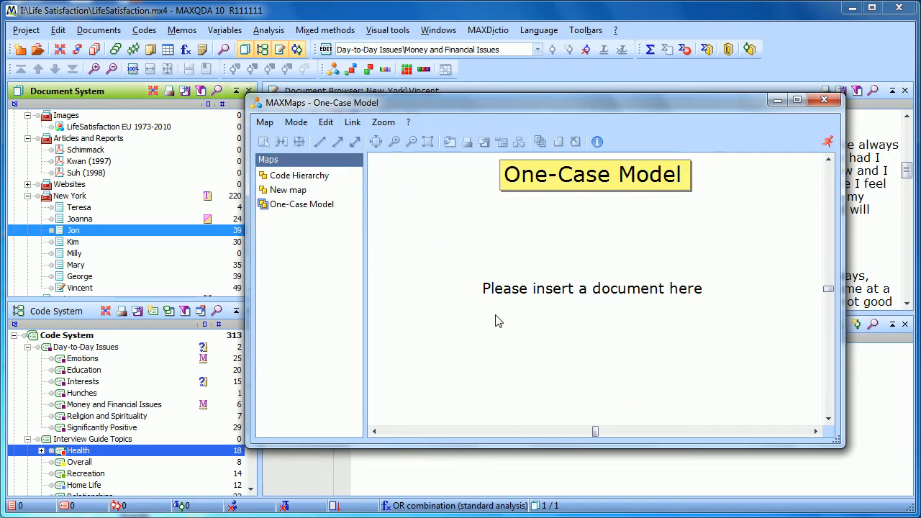
mouse_move(600, 283)
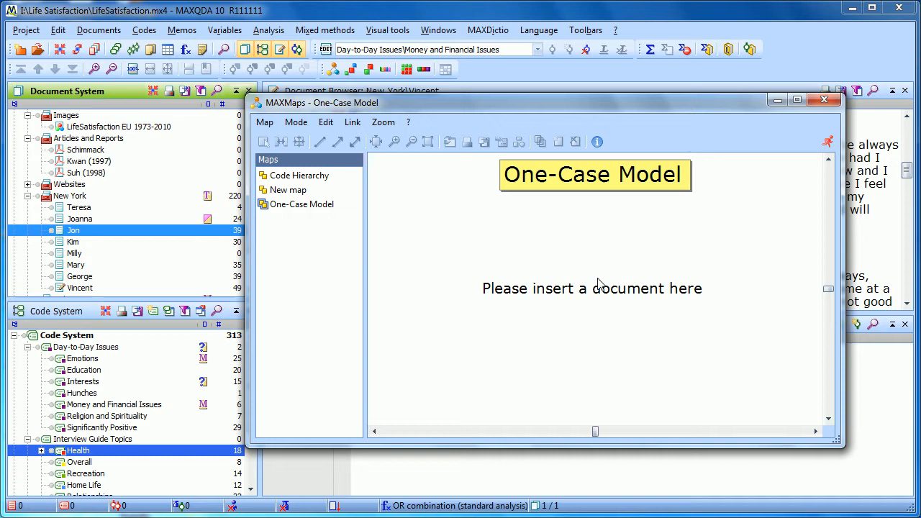
mouse_move(428, 259)
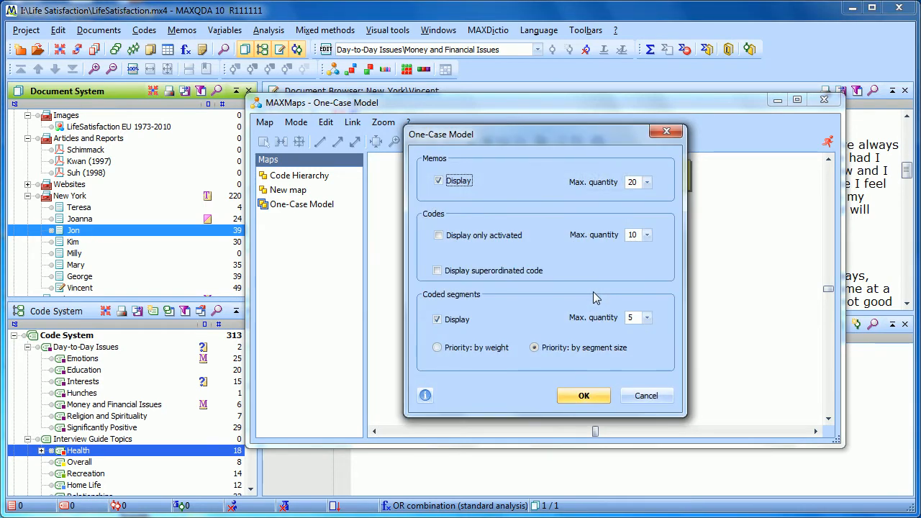
mouse_move(532, 309)
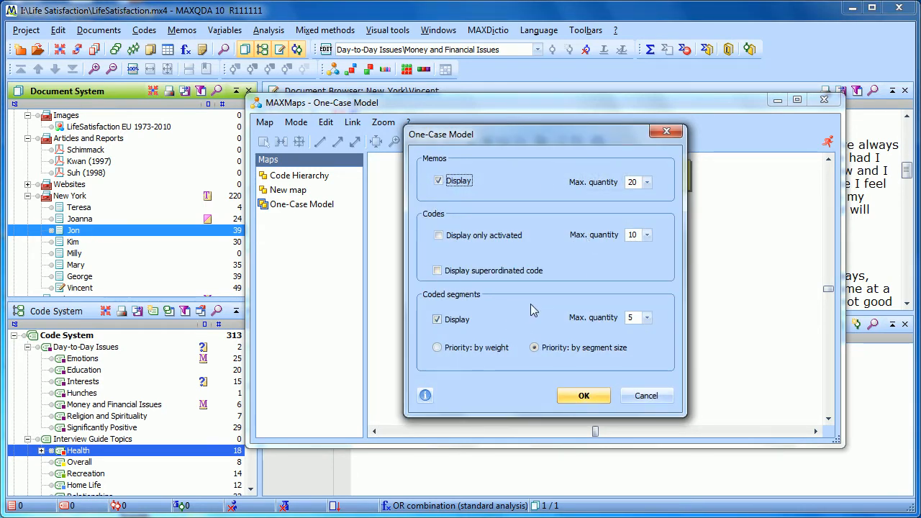
mouse_move(449, 200)
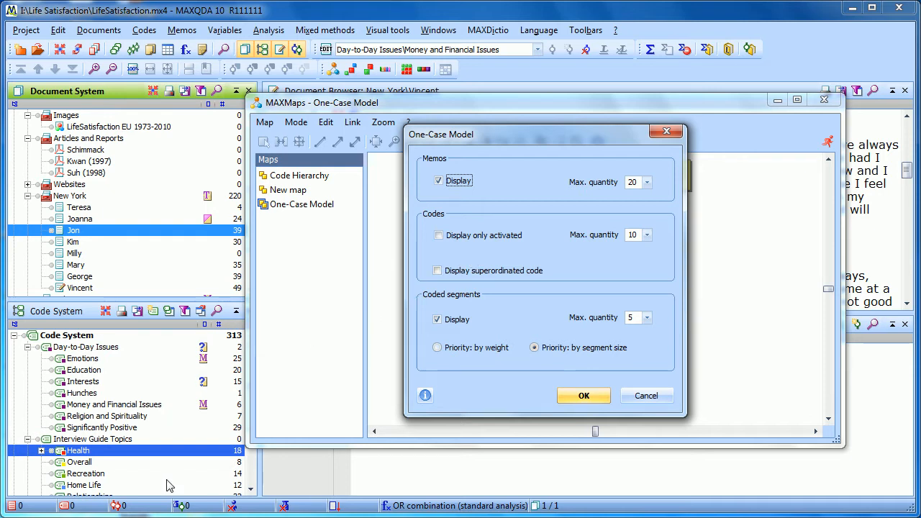
mouse_move(97, 479)
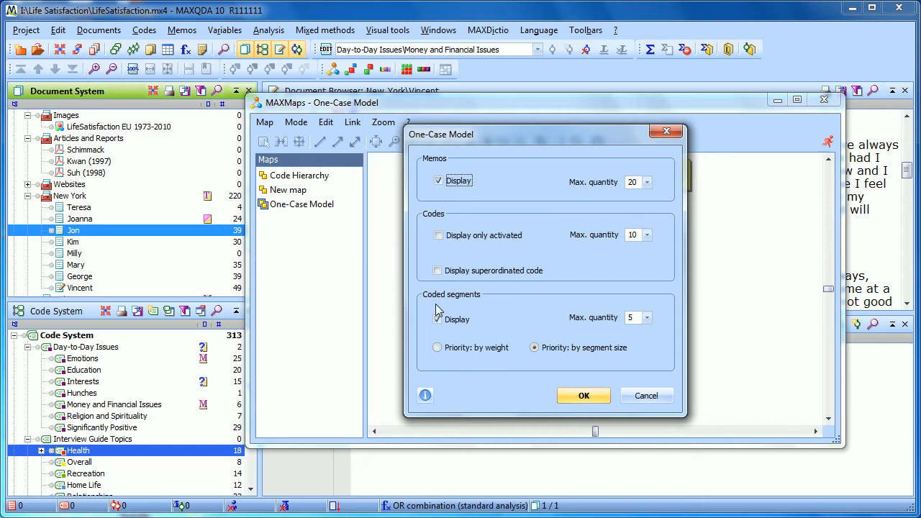
Step: Keep Coded segments set to Display in the One-Case Model dialog for document Jon
click(437, 318)
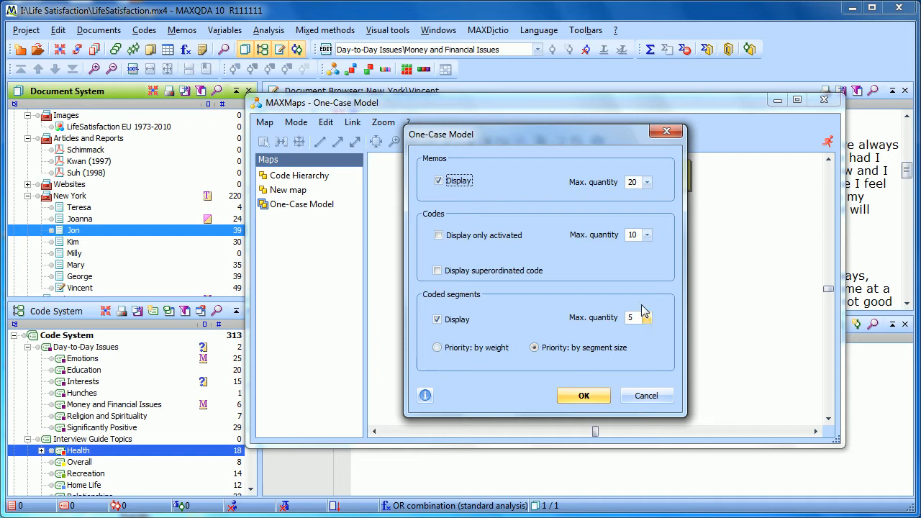
mouse_move(622, 340)
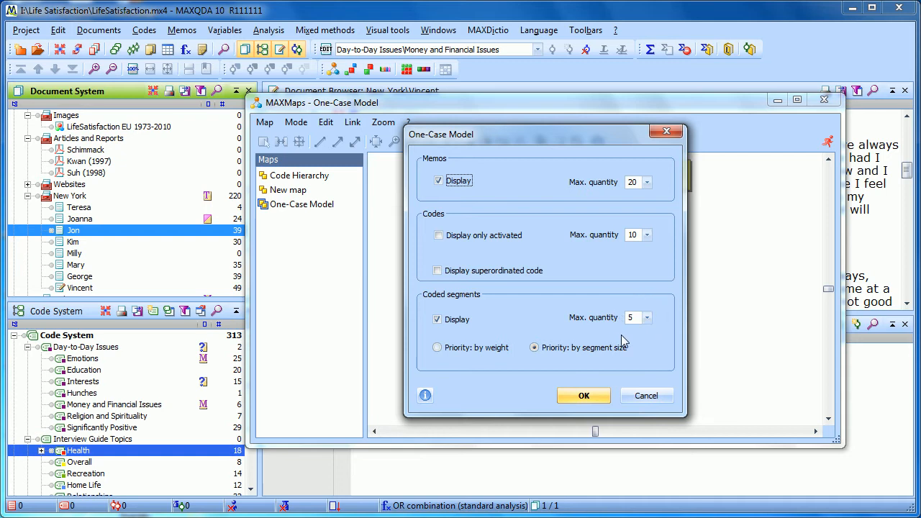
mouse_move(534, 314)
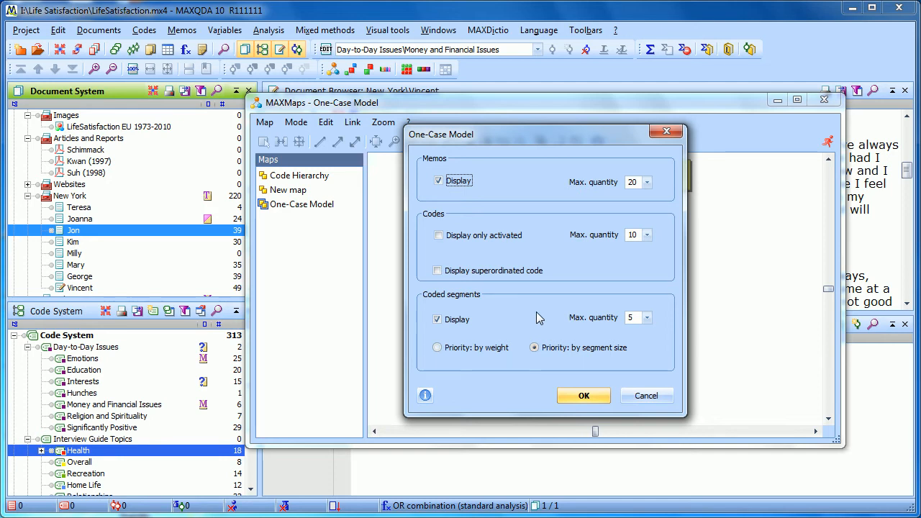
mouse_move(542, 365)
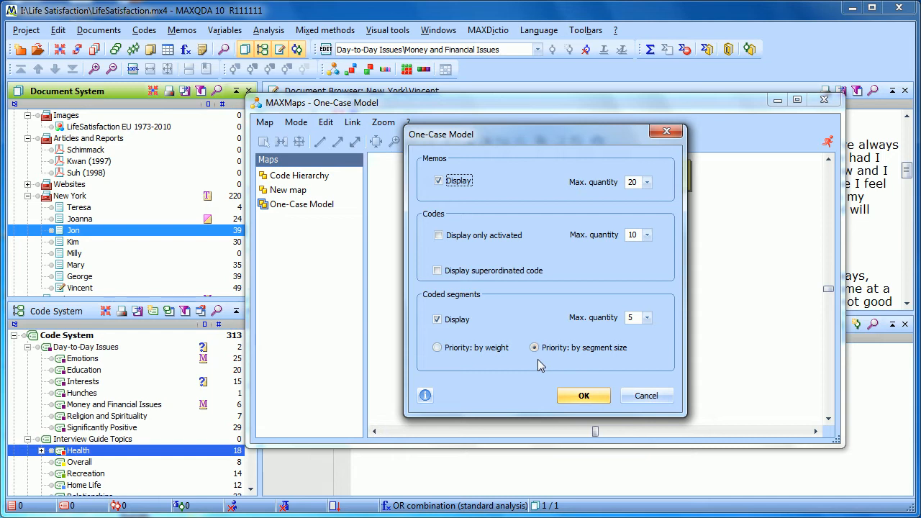
mouse_move(554, 363)
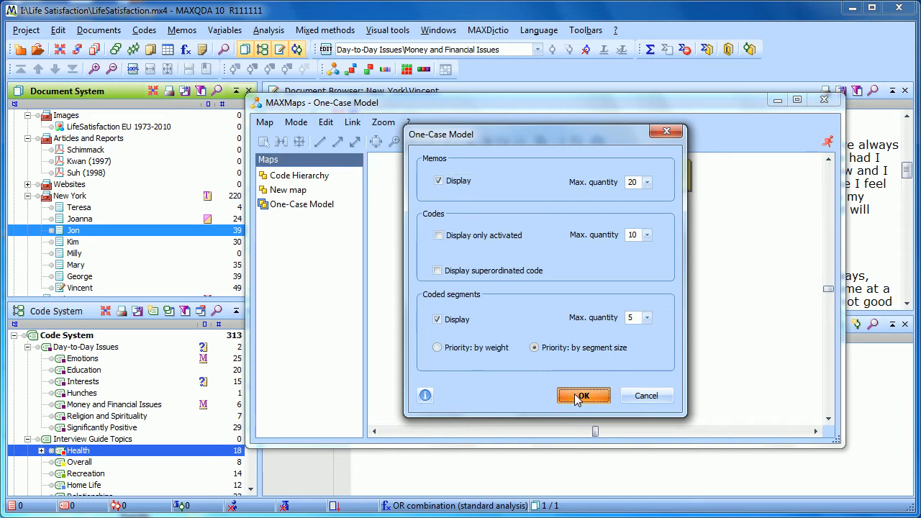
Step: Build Jon's model with OK, then move the MAXMaps window top-left and enlarge it
click(582, 395)
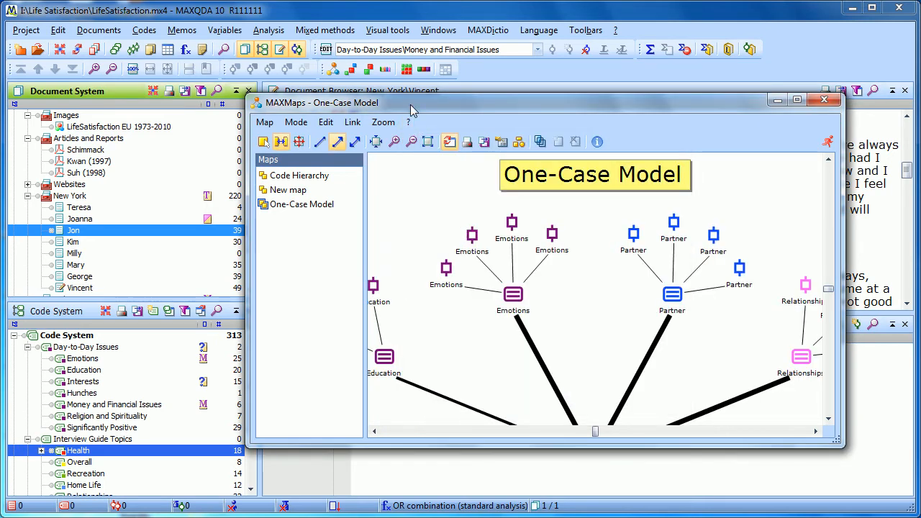
drag(413, 102, 172, 24)
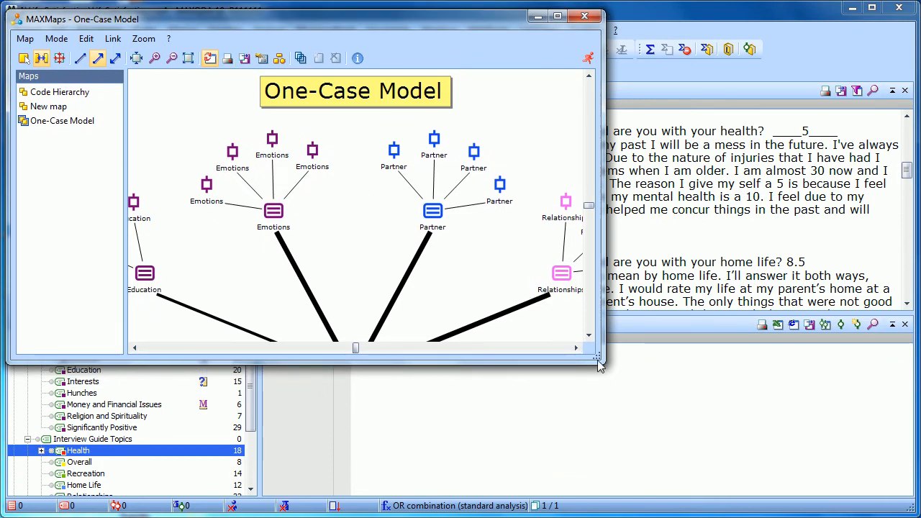
drag(597, 364, 835, 453)
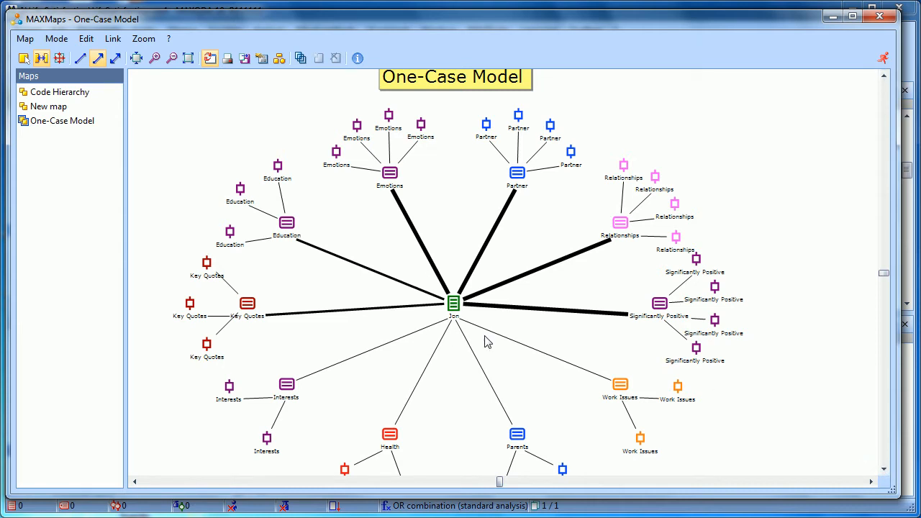
mouse_move(466, 301)
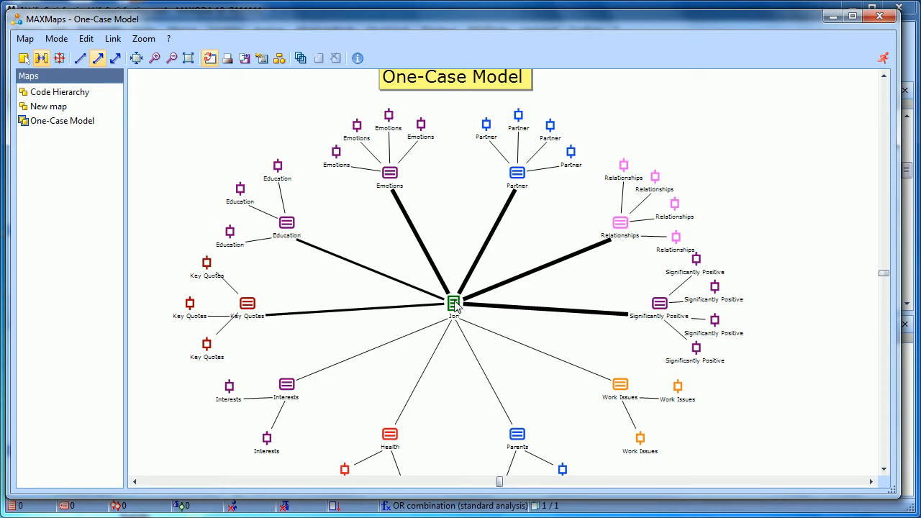
mouse_move(502, 264)
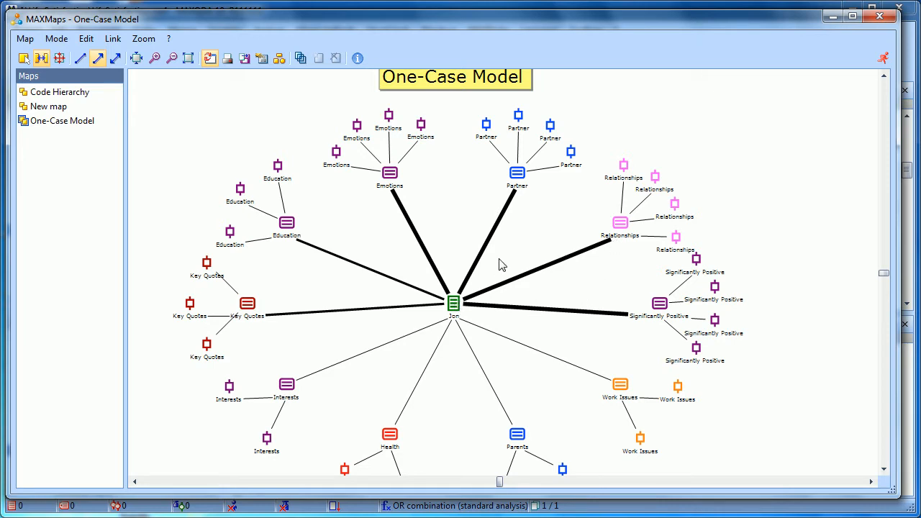
mouse_move(312, 212)
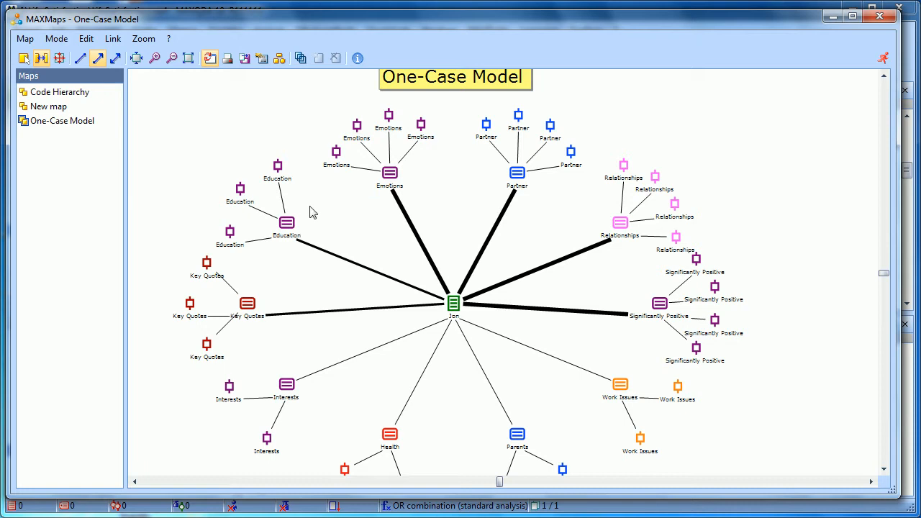
mouse_move(263, 350)
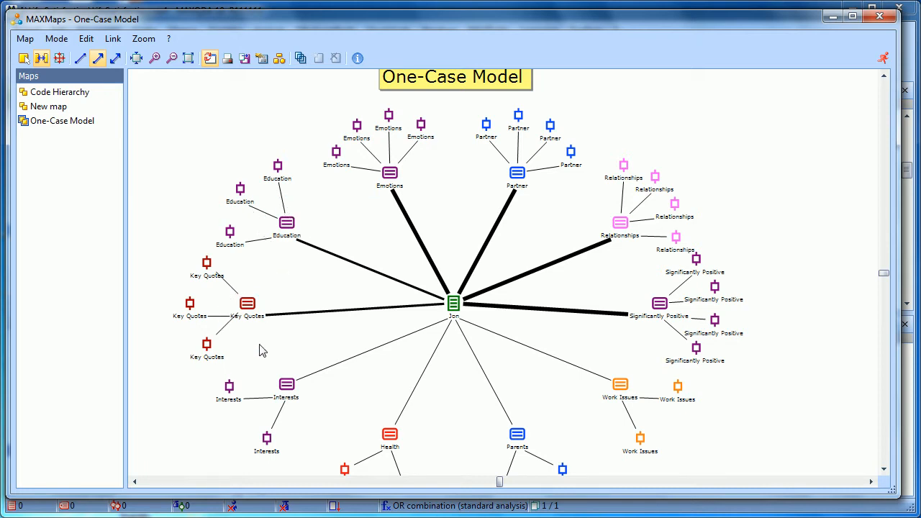
mouse_move(322, 393)
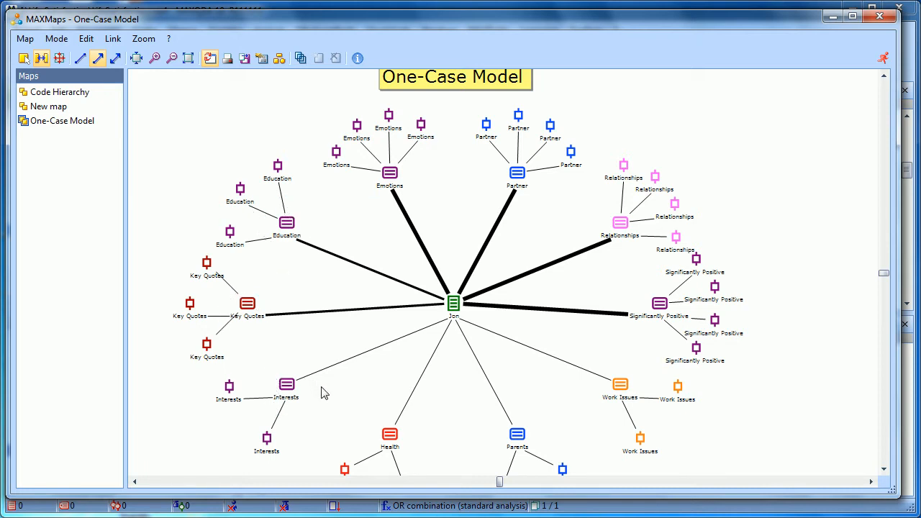
mouse_move(629, 245)
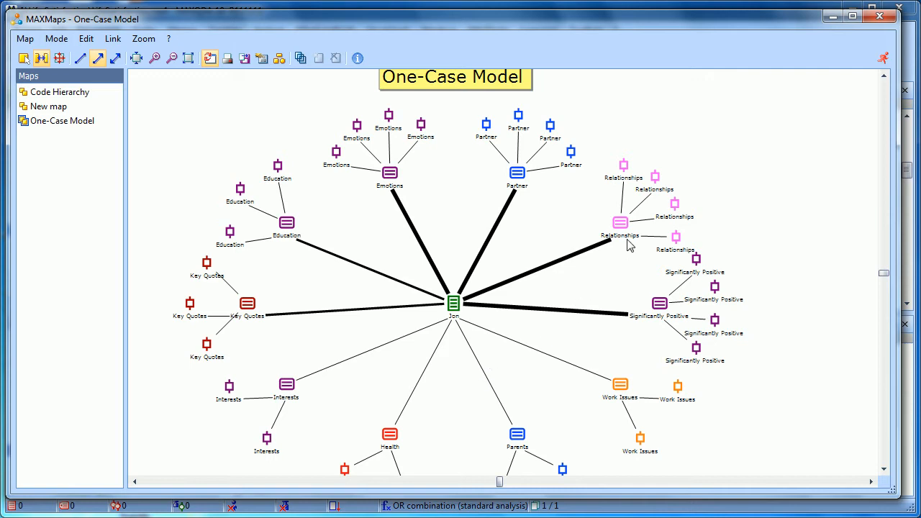
mouse_move(637, 261)
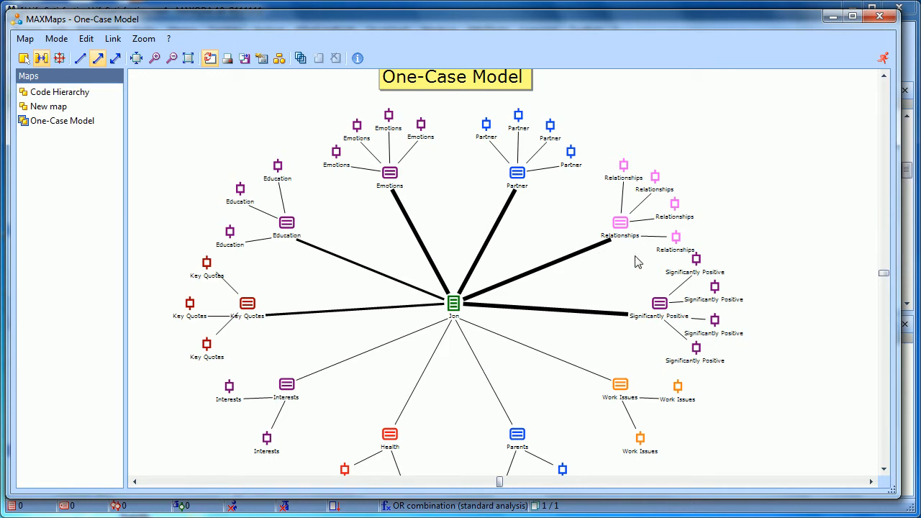
mouse_move(464, 287)
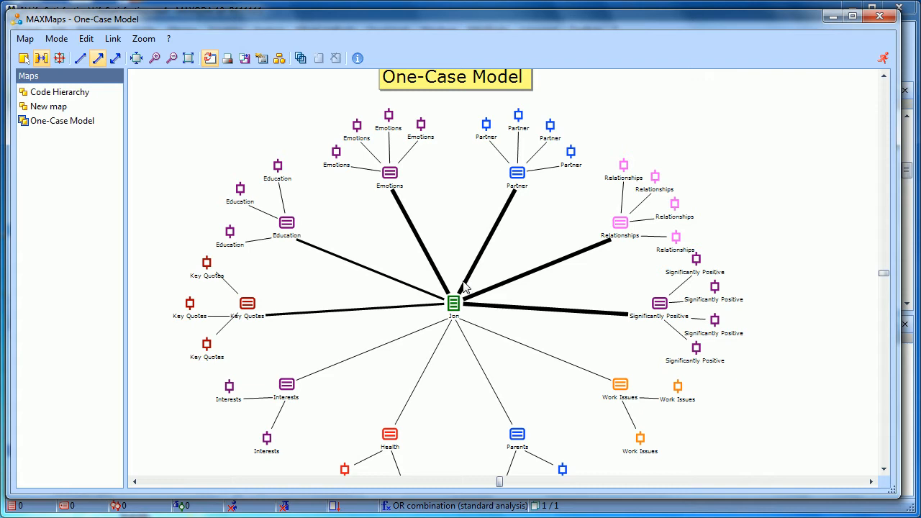
mouse_move(404, 221)
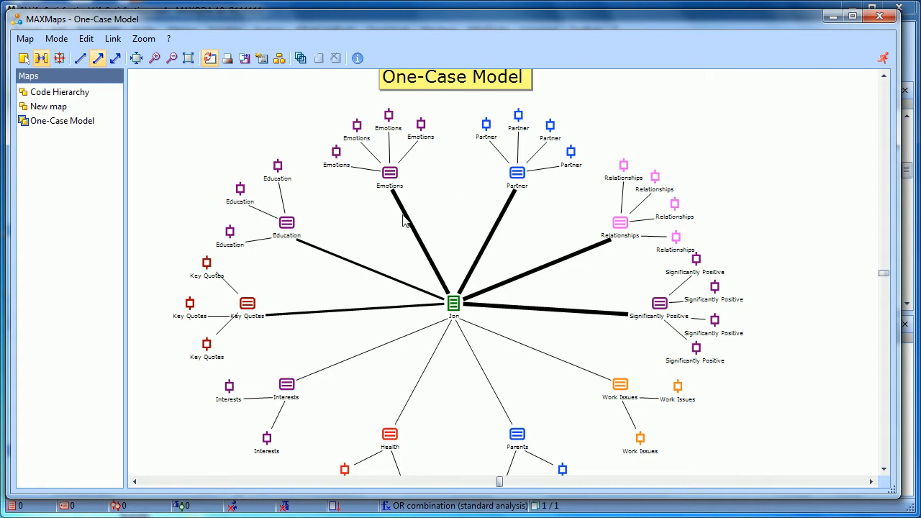
mouse_move(360, 271)
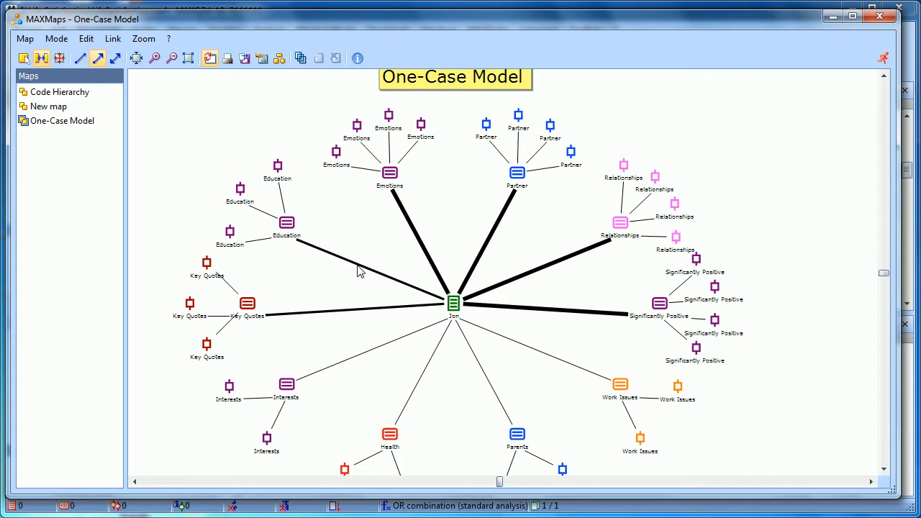
mouse_move(534, 317)
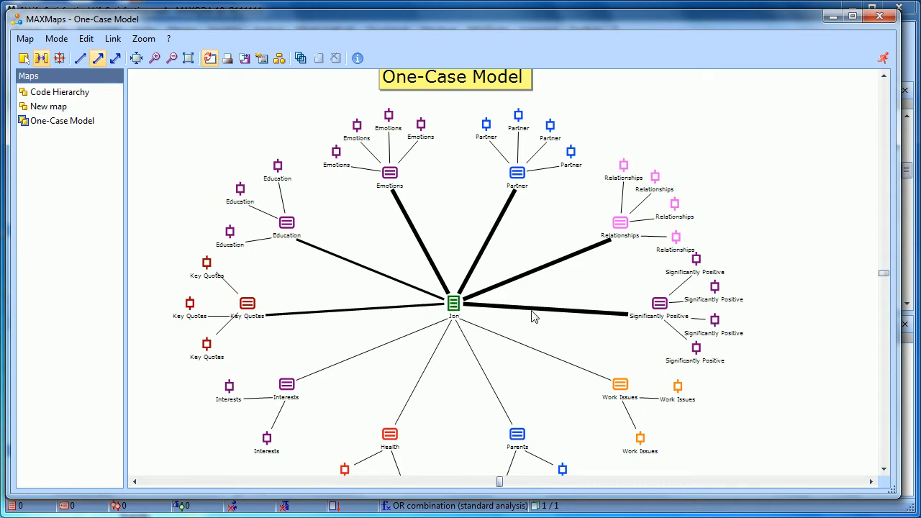
mouse_move(529, 281)
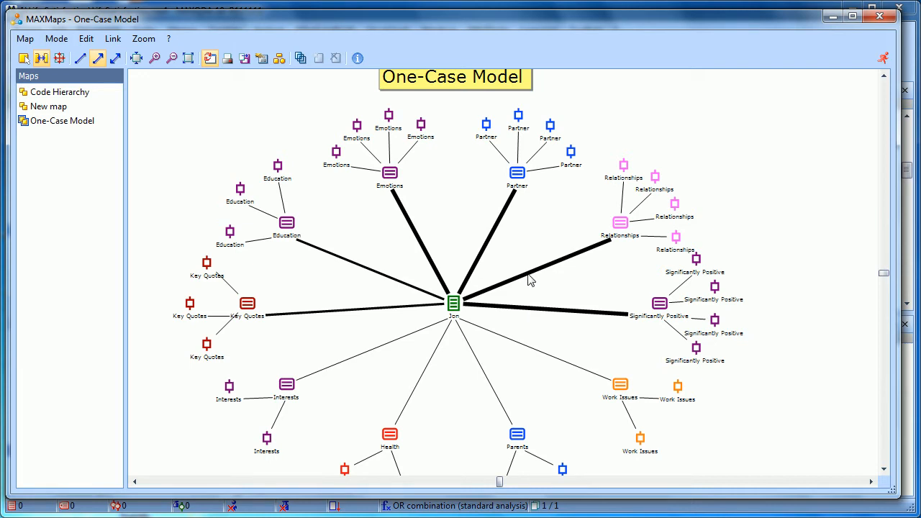
mouse_move(601, 244)
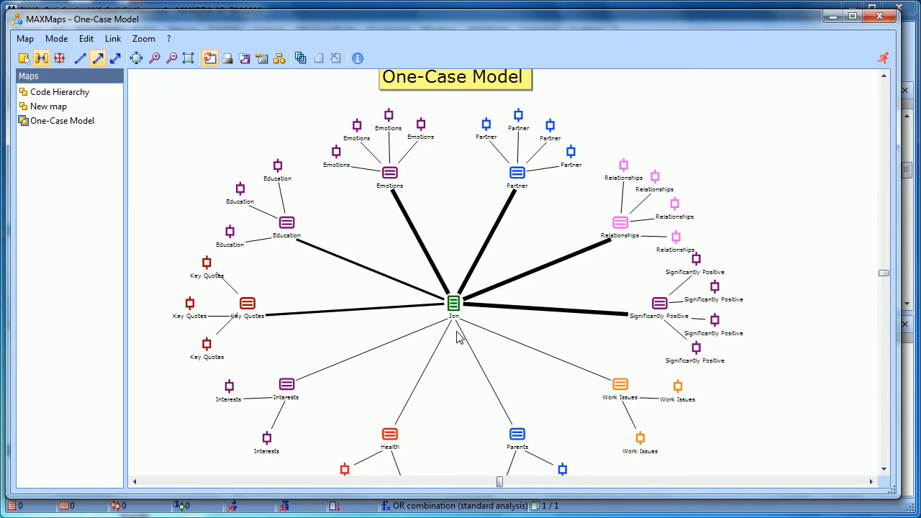
mouse_move(401, 437)
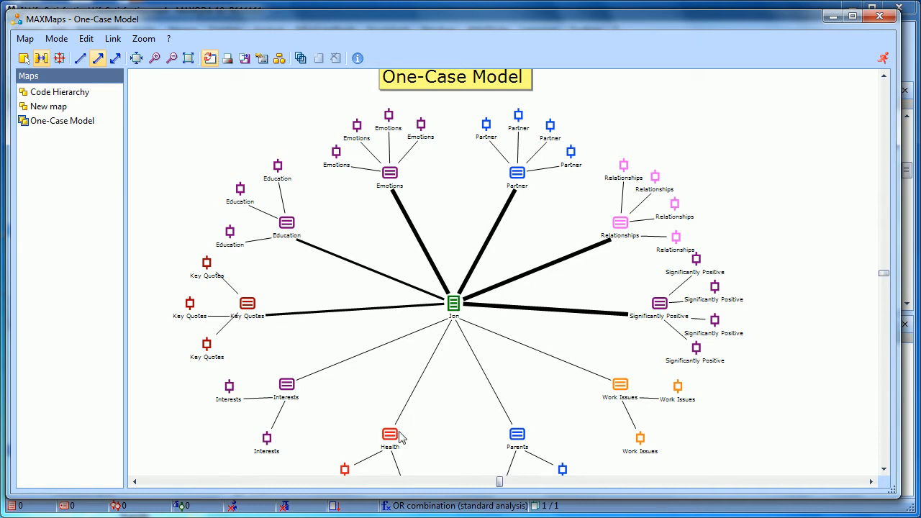
mouse_move(521, 189)
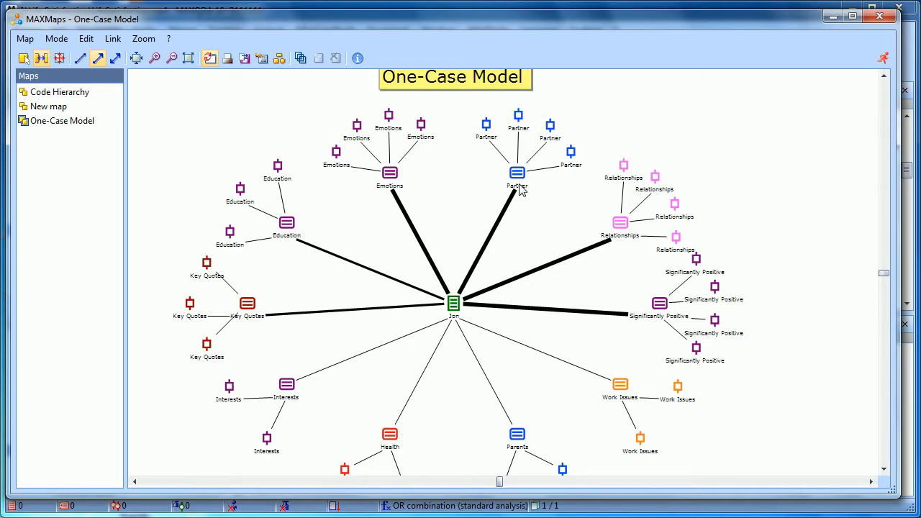
mouse_move(213, 295)
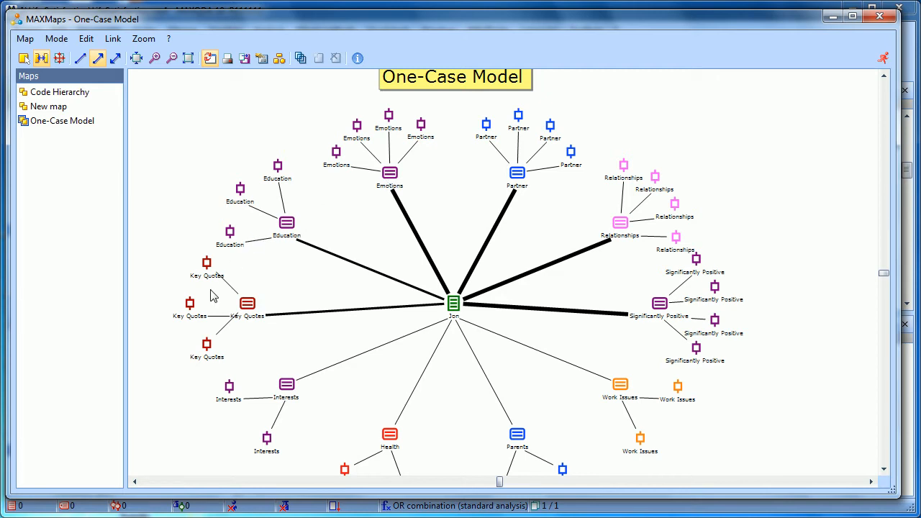
mouse_move(789, 358)
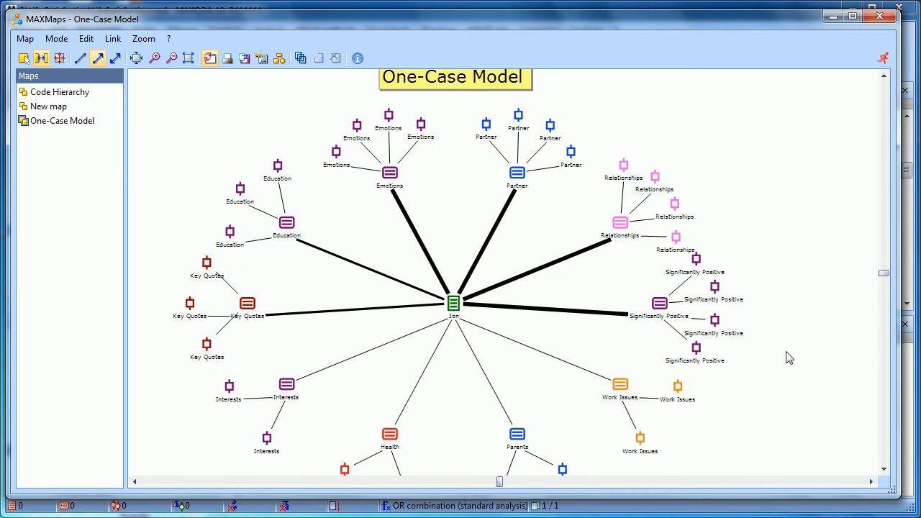
mouse_move(587, 259)
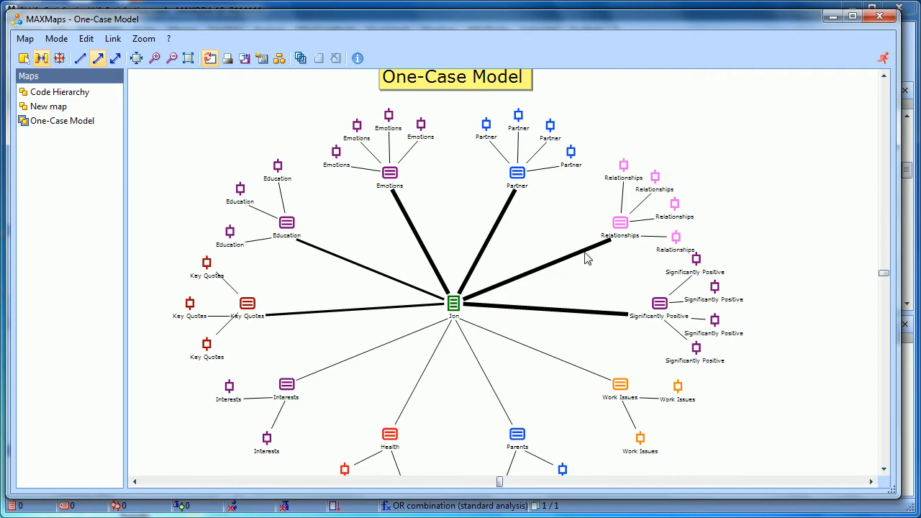
mouse_move(626, 234)
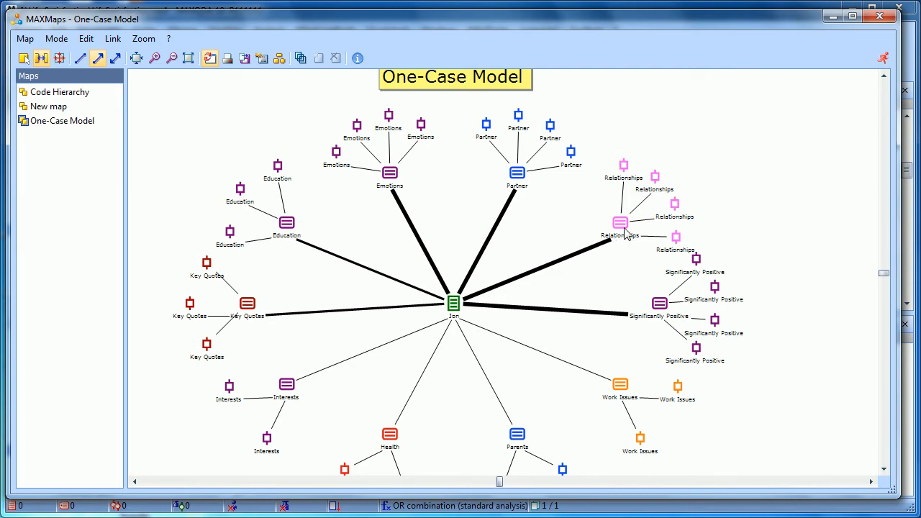
mouse_move(681, 218)
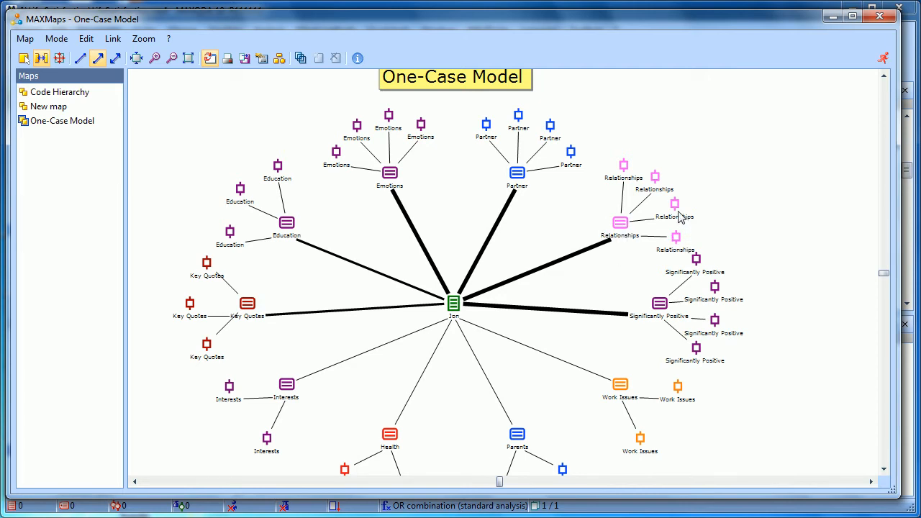
mouse_move(592, 194)
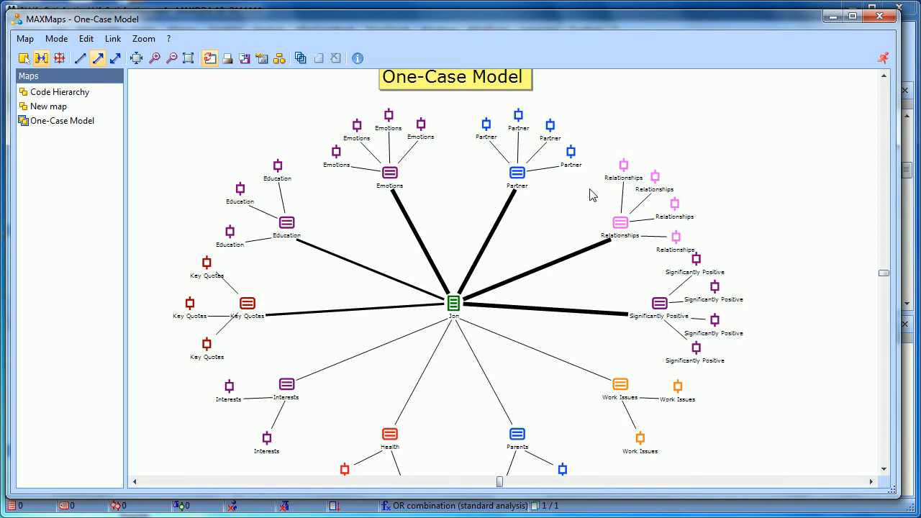
mouse_move(597, 189)
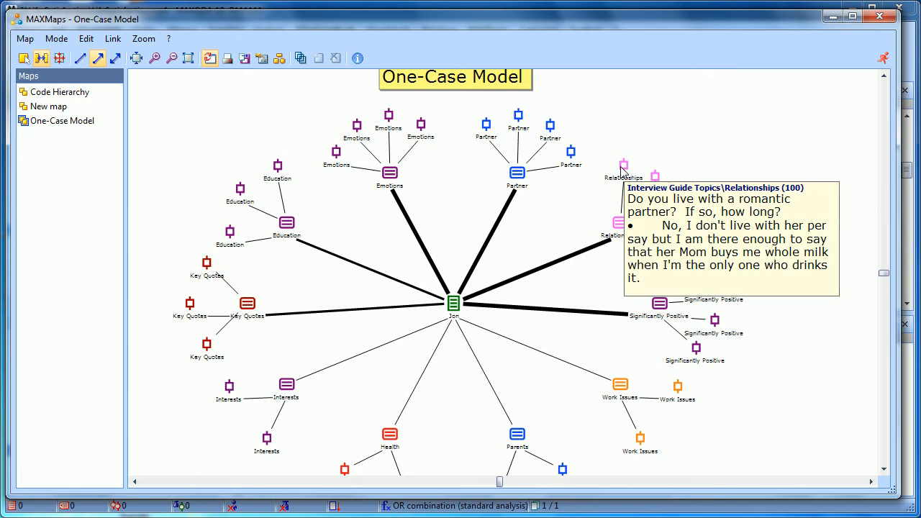
mouse_move(658, 178)
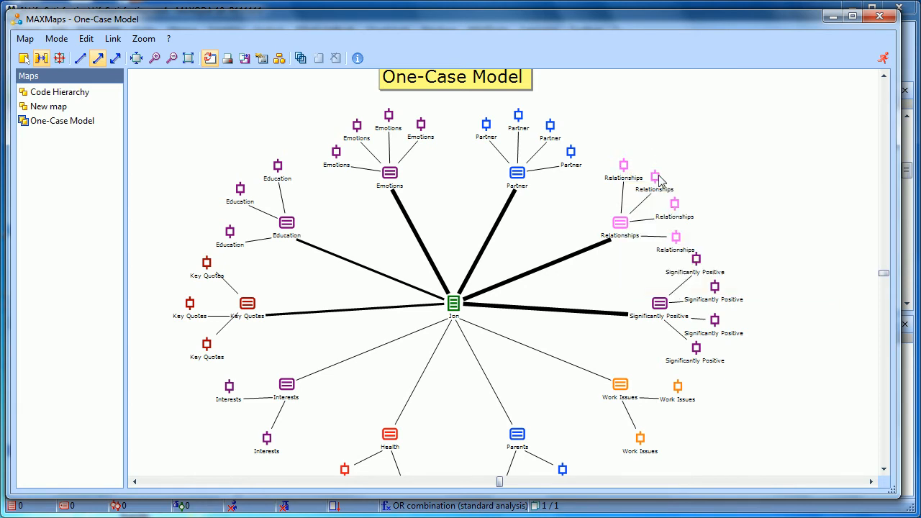
mouse_move(680, 209)
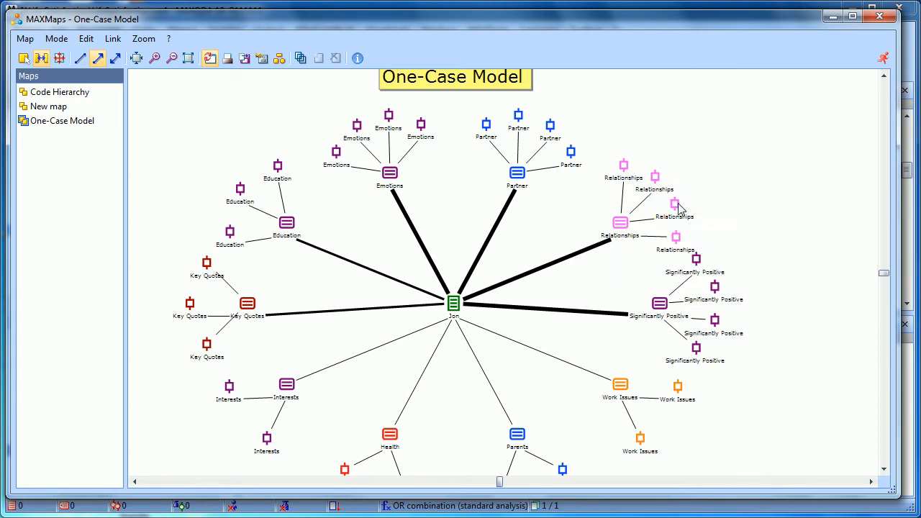
mouse_move(701, 209)
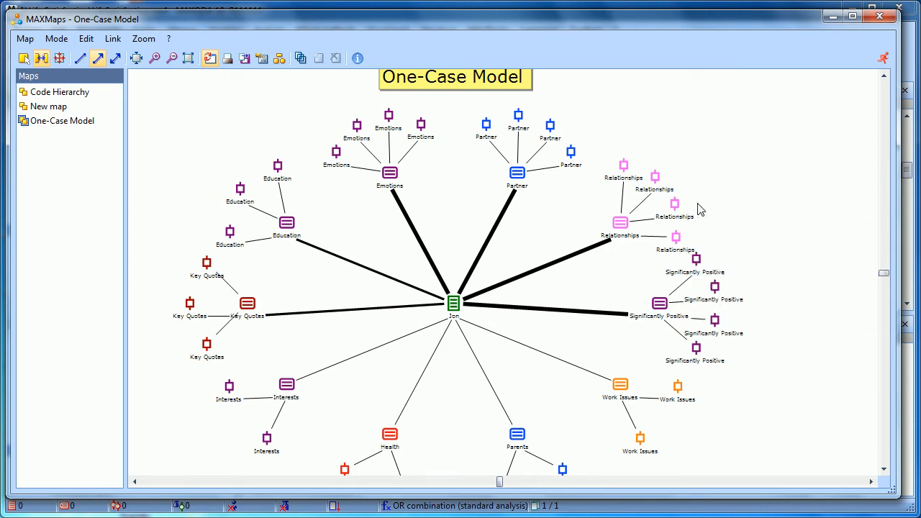
mouse_move(483, 279)
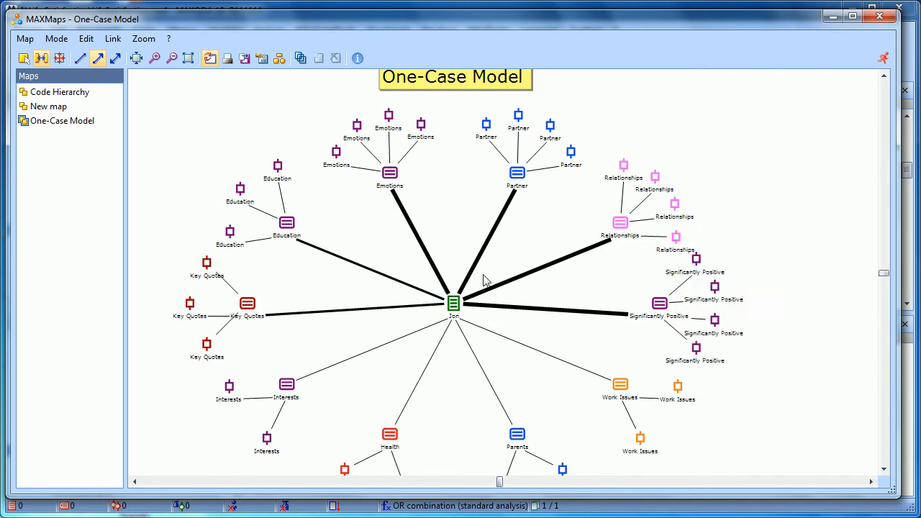
mouse_move(750, 325)
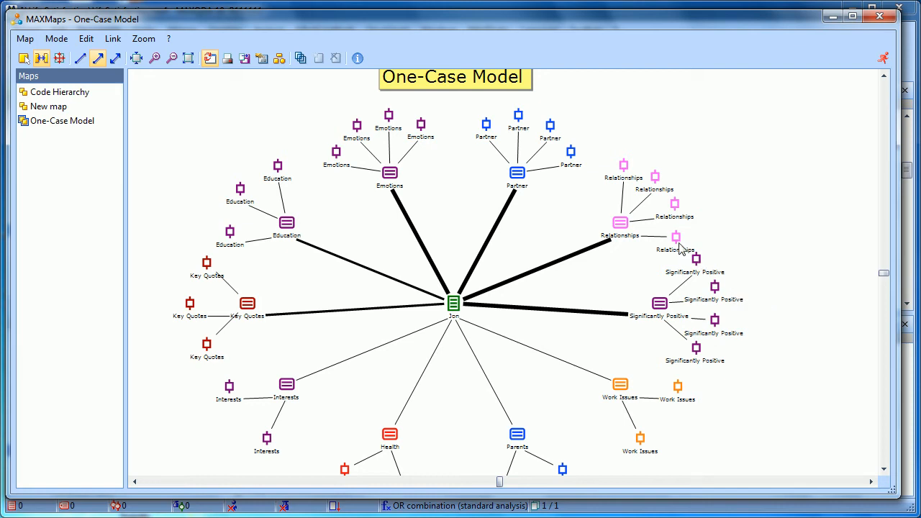
mouse_move(675, 209)
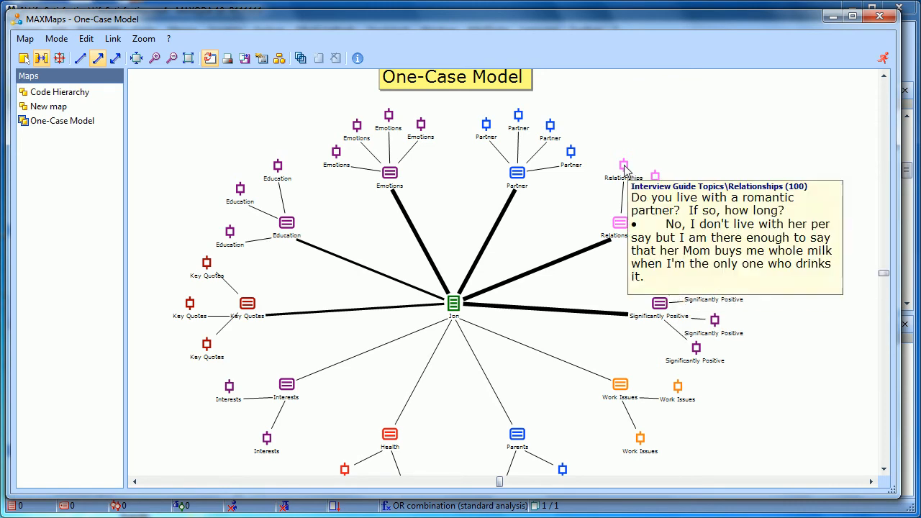
mouse_move(605, 164)
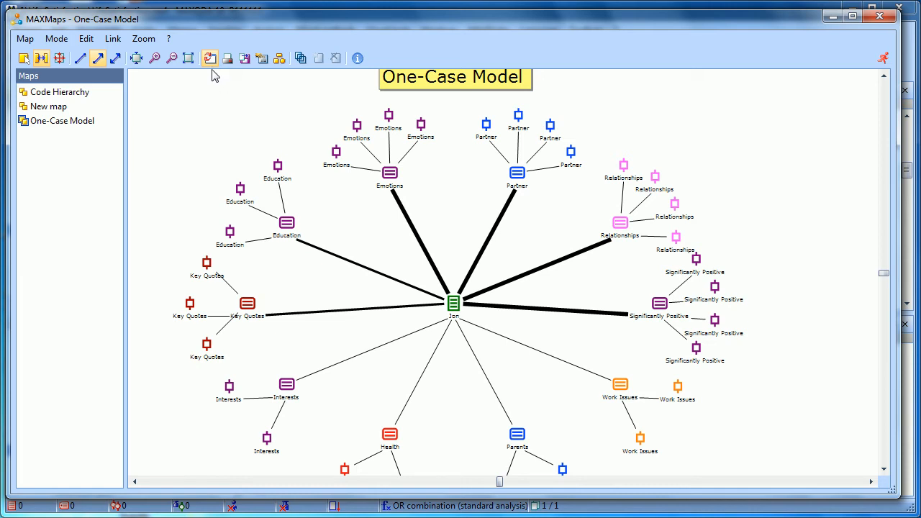
mouse_move(218, 77)
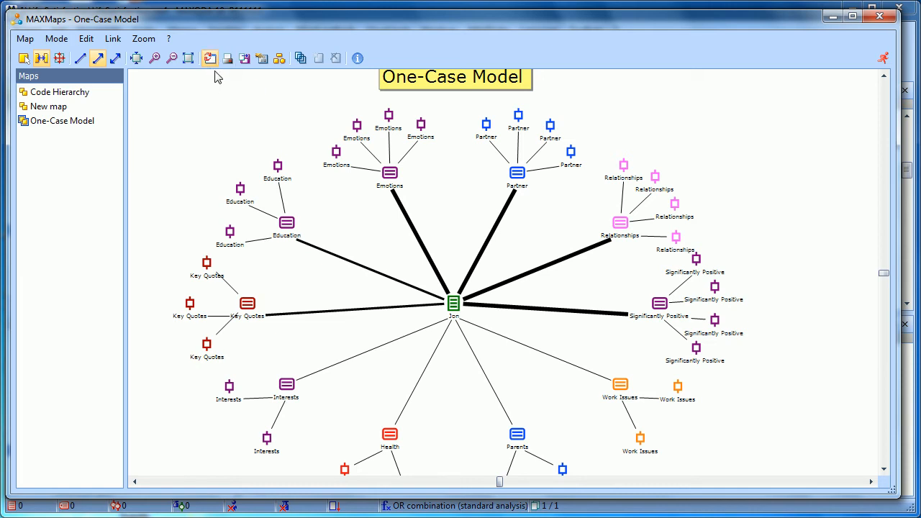
mouse_move(209, 80)
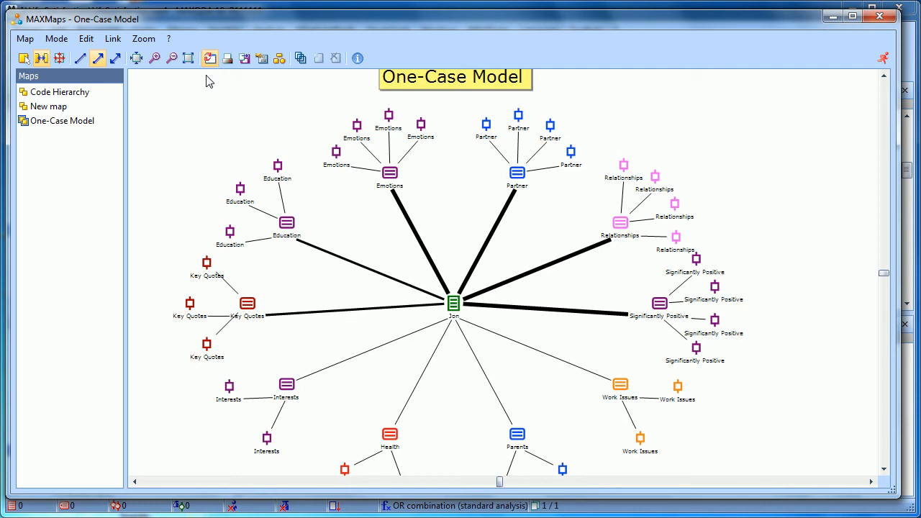
mouse_move(222, 82)
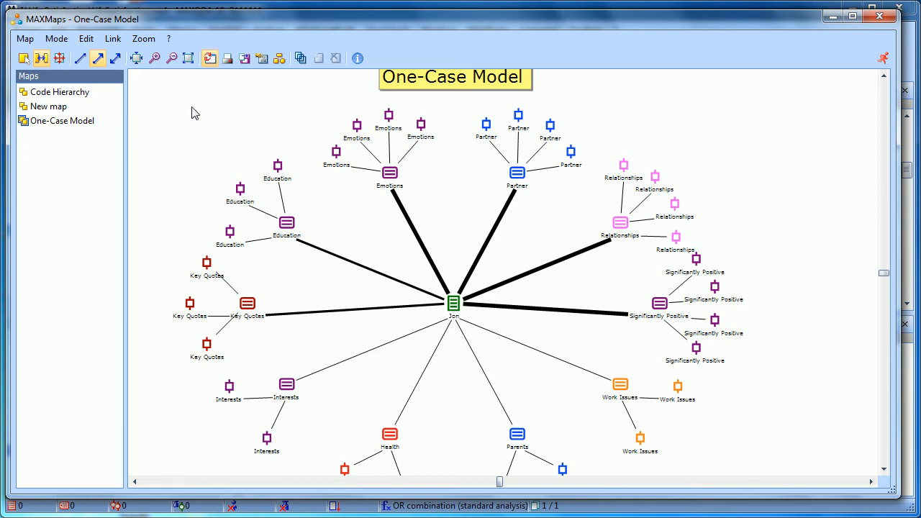
mouse_move(173, 116)
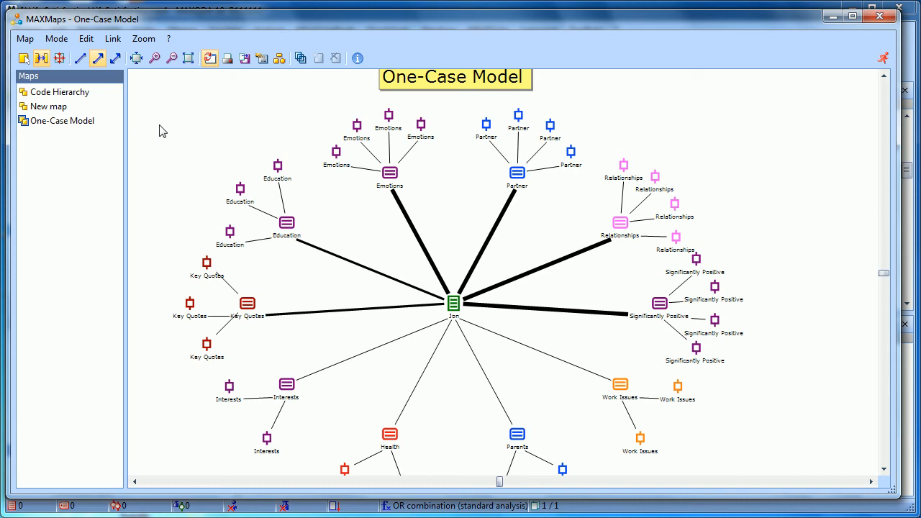
mouse_move(114, 117)
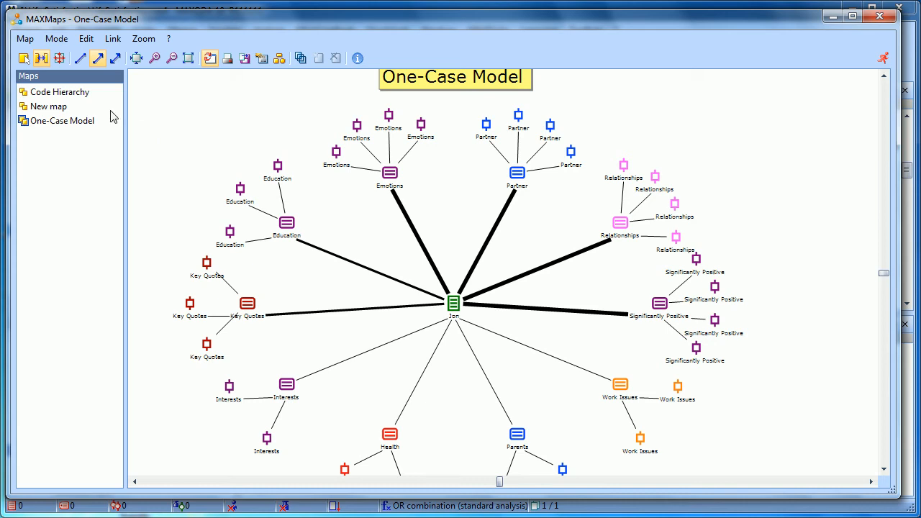
Step: In Selection mode, spread two Emotions segments to the right of and above their code
click(24, 59)
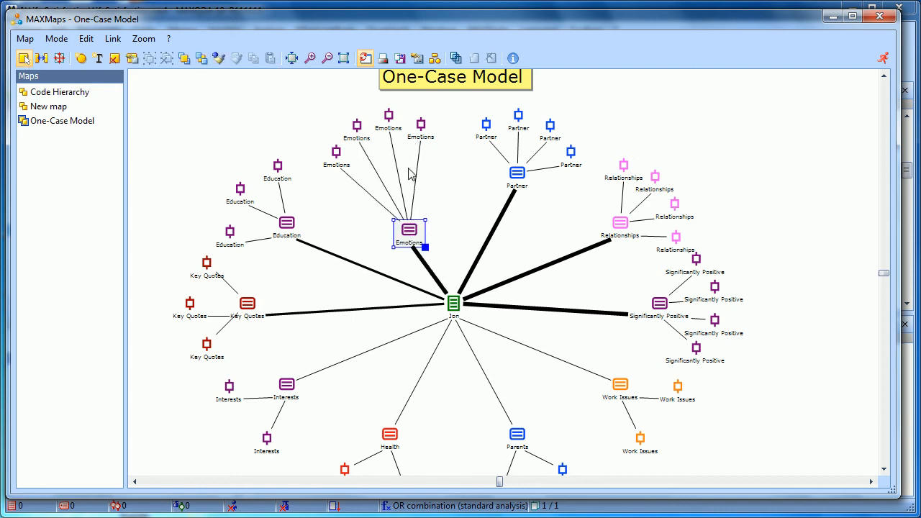
drag(409, 230, 440, 180)
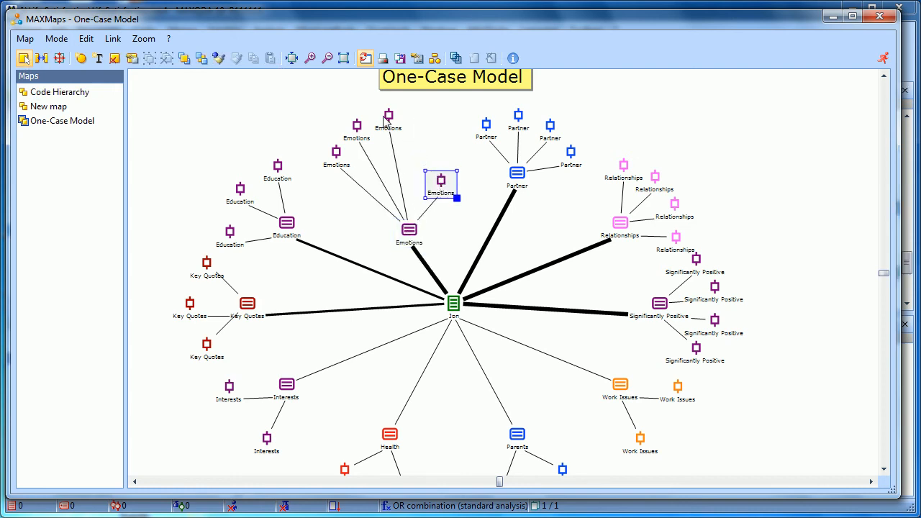
drag(441, 179, 409, 147)
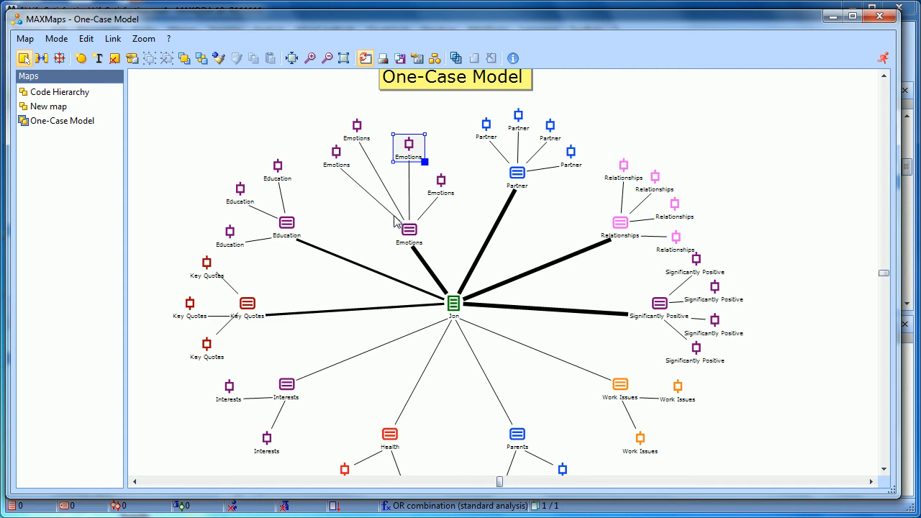
mouse_move(667, 318)
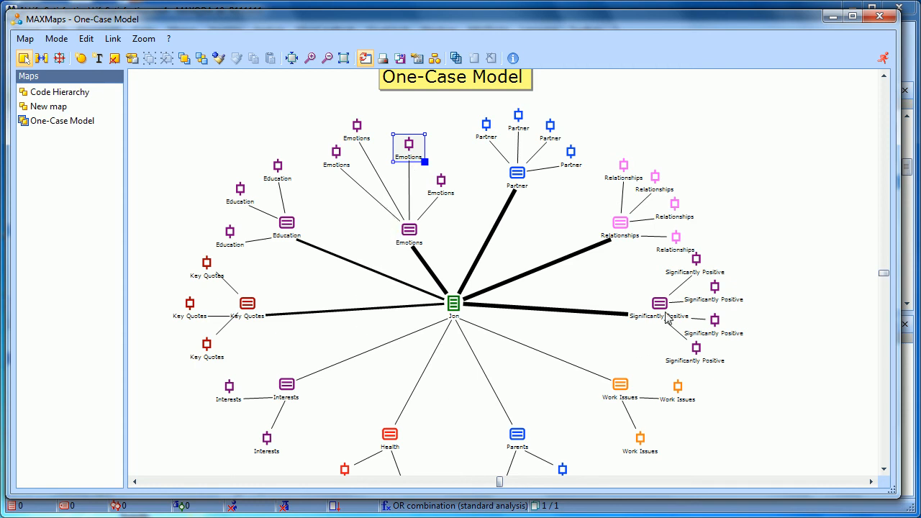
mouse_move(662, 319)
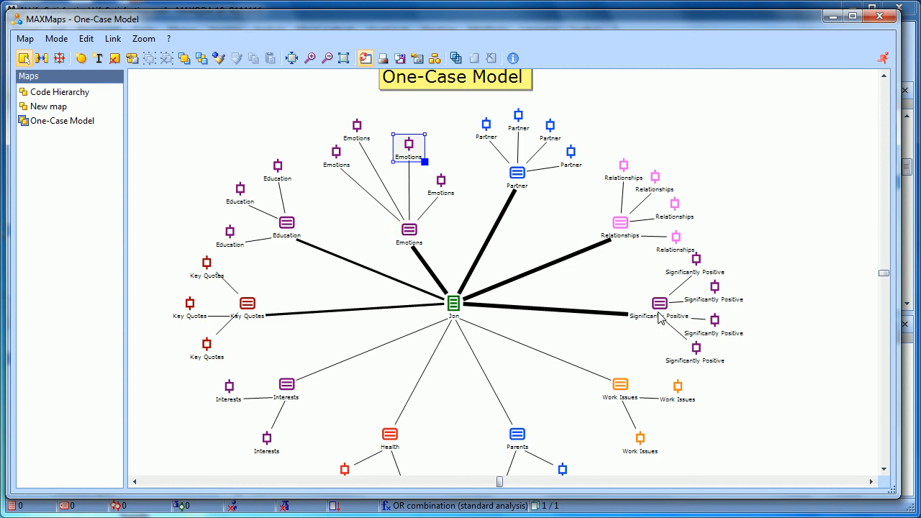
Step: Delete the Significantly Positive code symbol, leaving its four segments unlinked
click(658, 303)
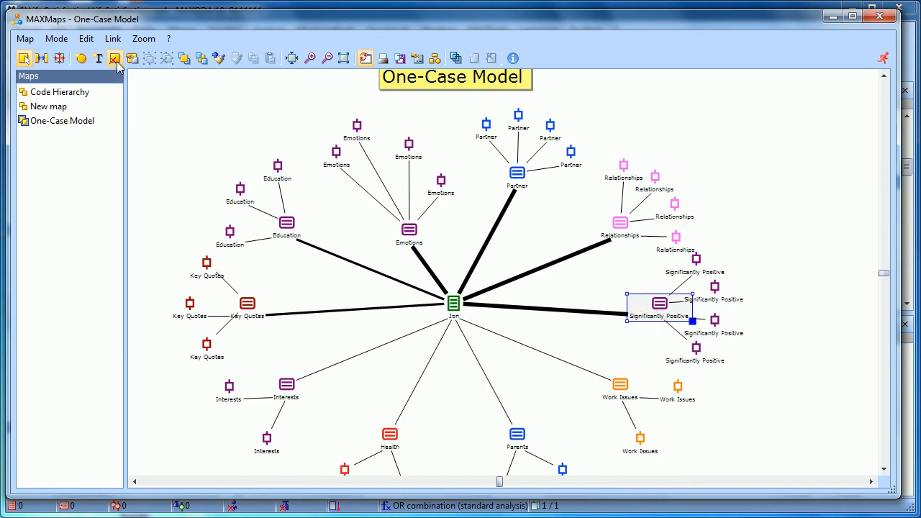
click(115, 58)
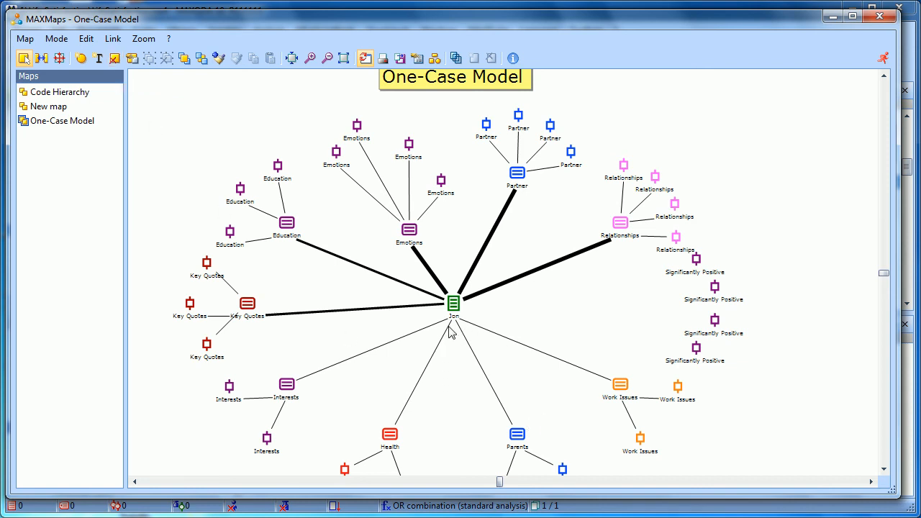
mouse_move(480, 308)
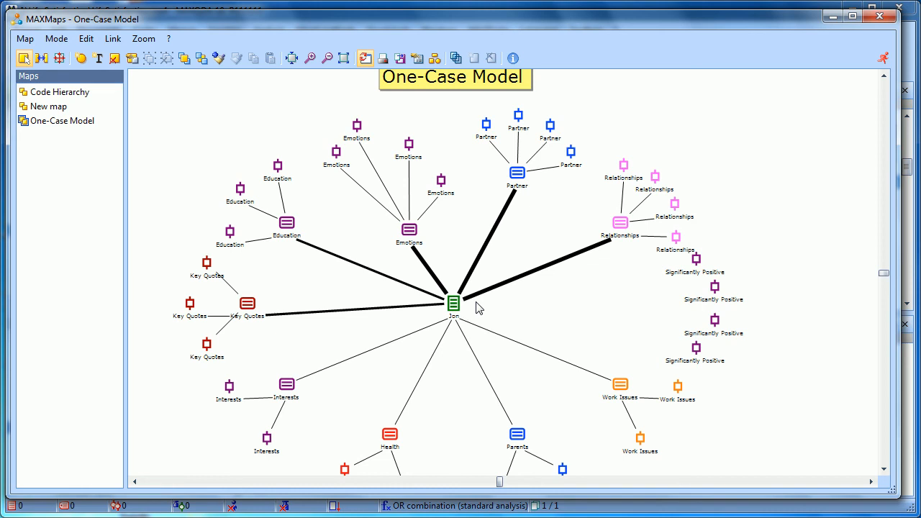